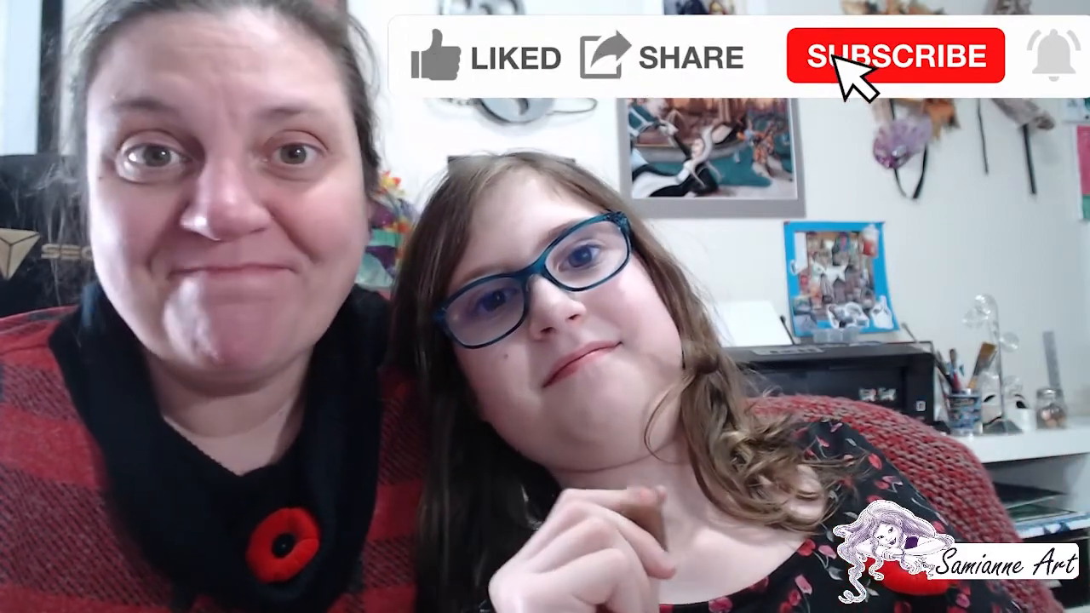
# - Switch from the webcam intro to Photoshop with the blank sophia.psd canvas
pyautogui.click(883, 55)
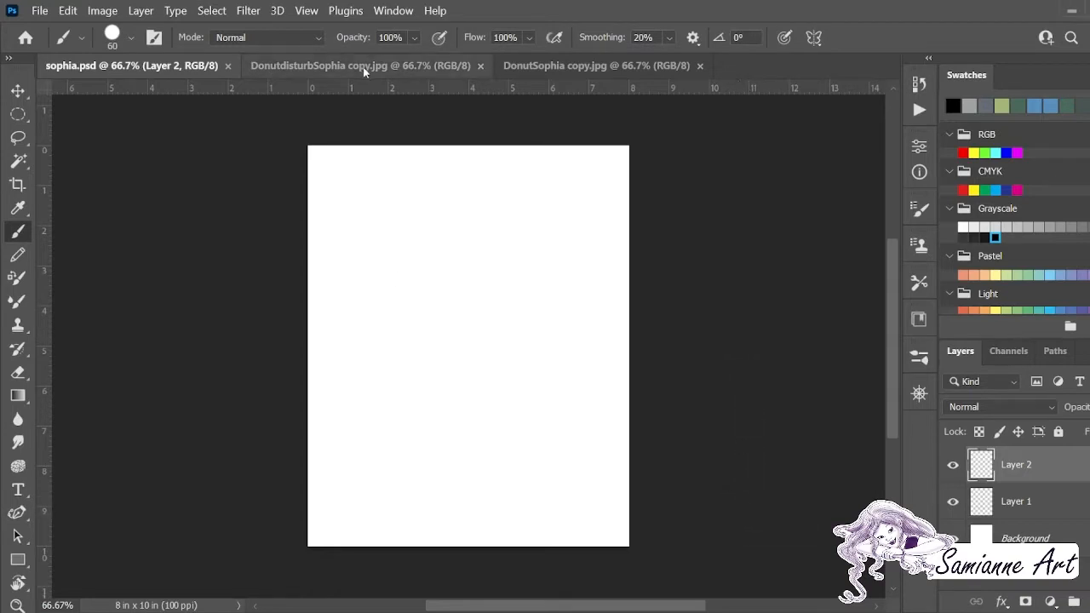
# - View the DonutdisturbSophia copy.jpg reference drawing with the I luvU A Hole Lot heart
pyautogui.click(361, 66)
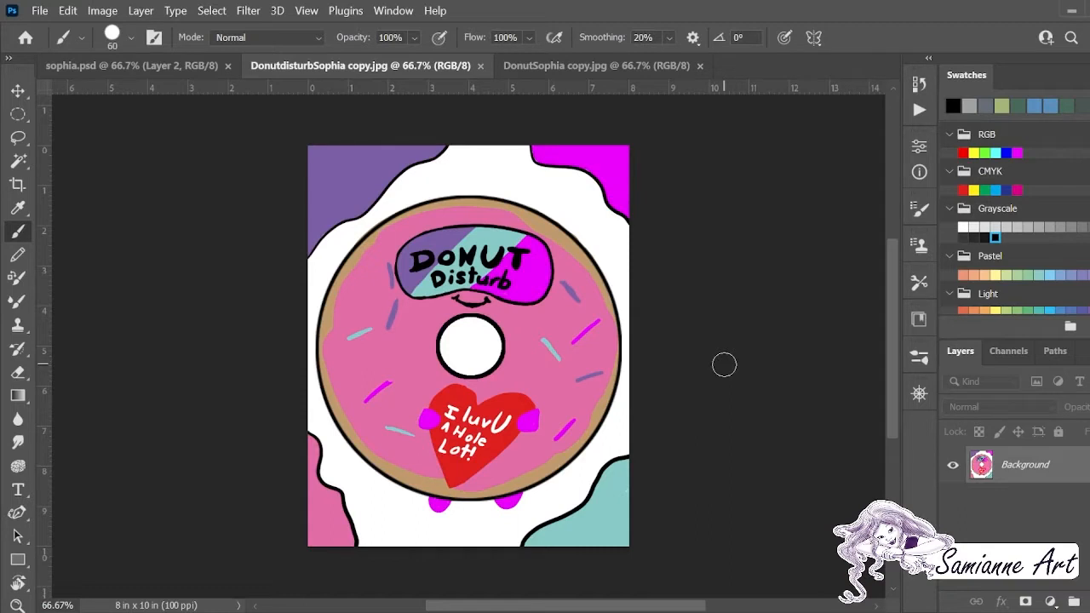
pyautogui.moveTo(596, 417)
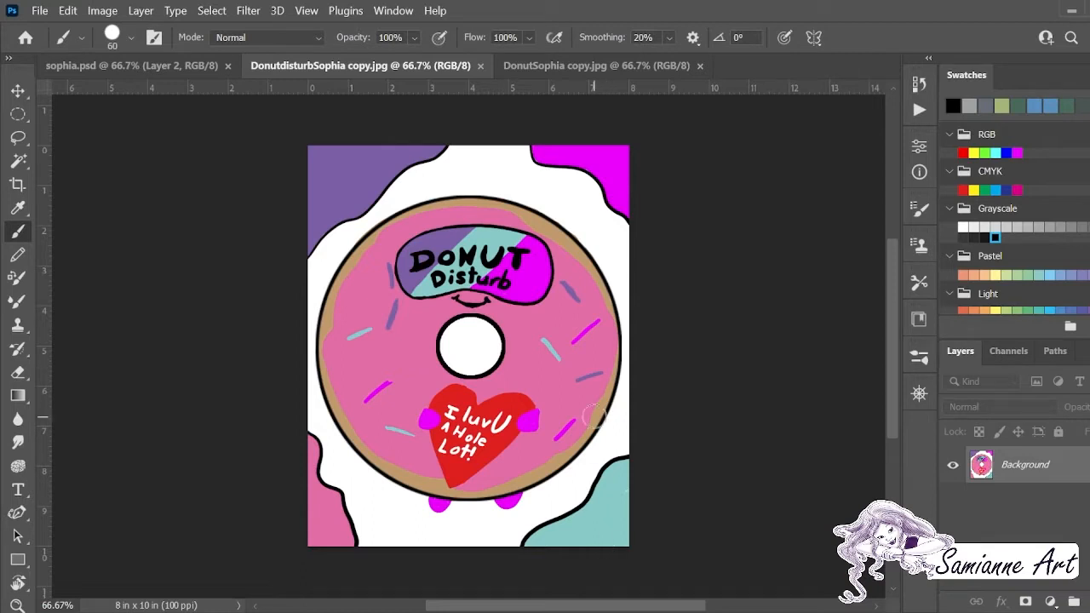
pyautogui.moveTo(691, 471)
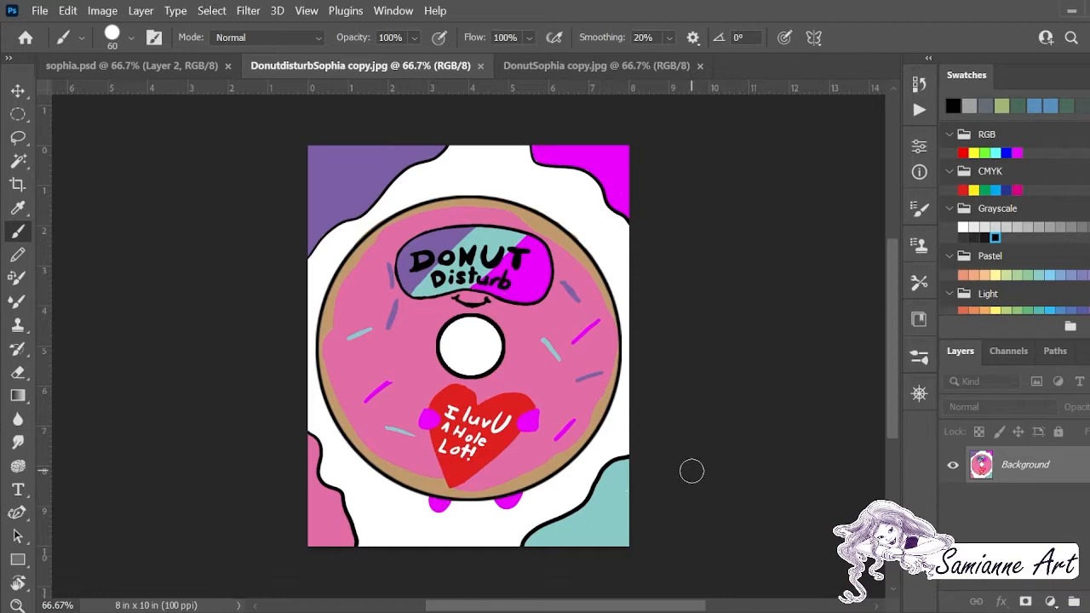
pyautogui.moveTo(608, 360)
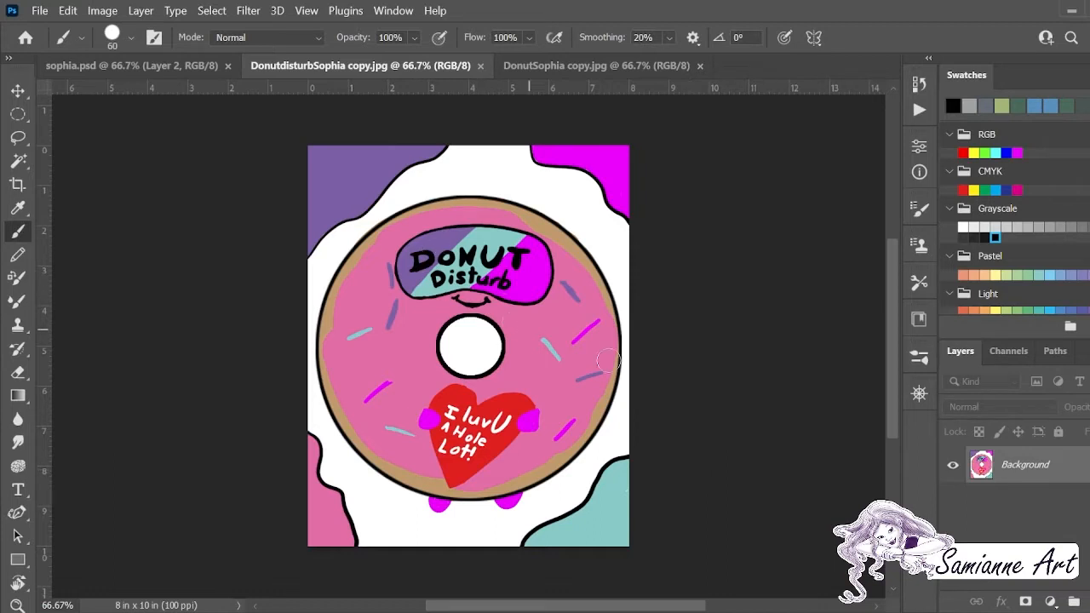
pyautogui.moveTo(701, 437)
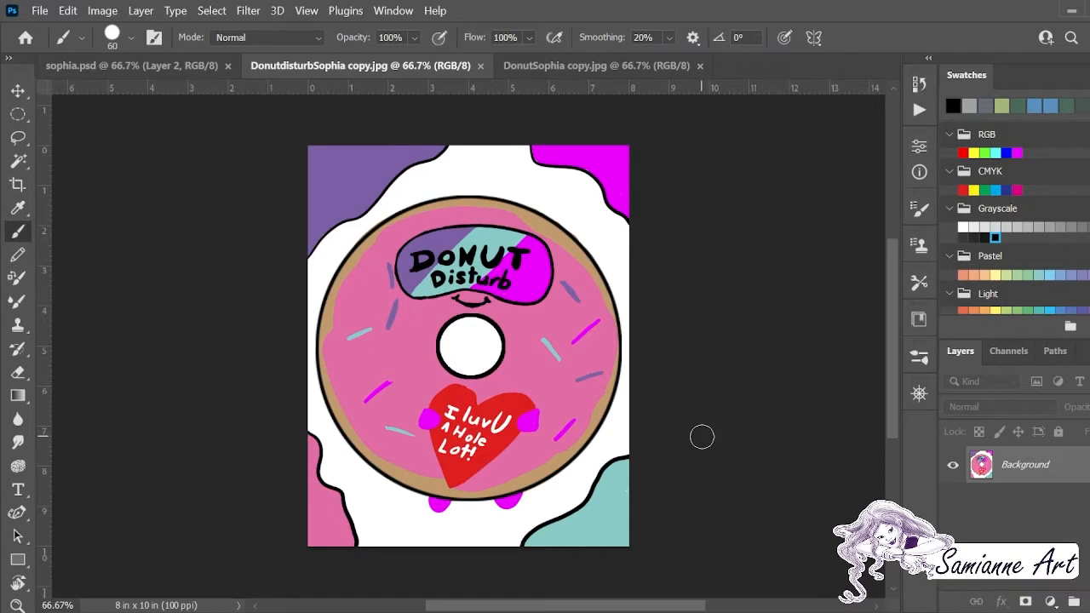
# - View the DonutSophia copy.jpg reference showing the smiling Icing donut
pyautogui.click(596, 65)
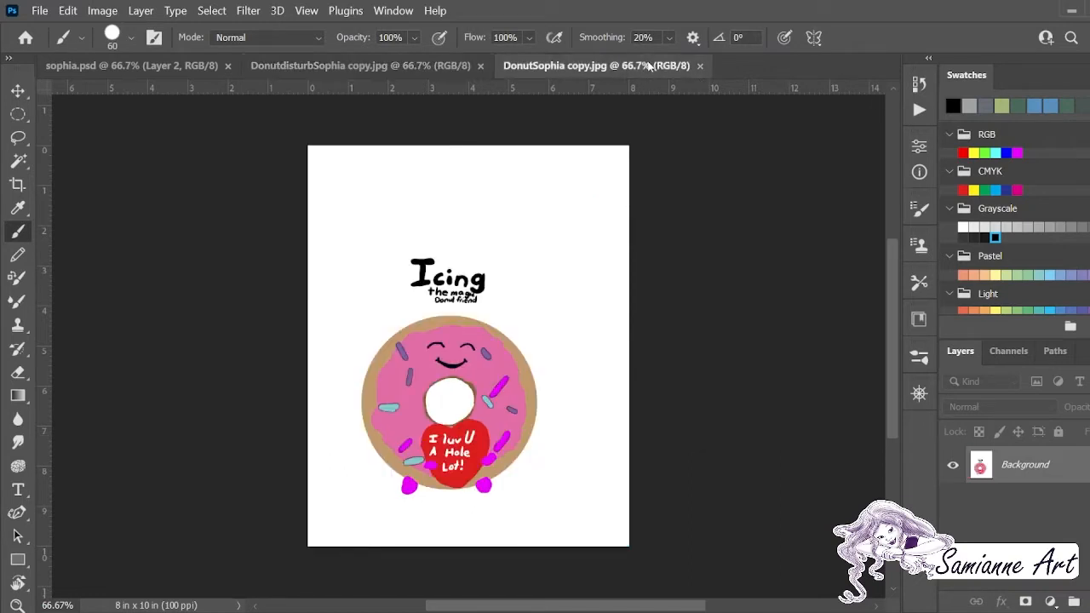
pyautogui.moveTo(727, 462)
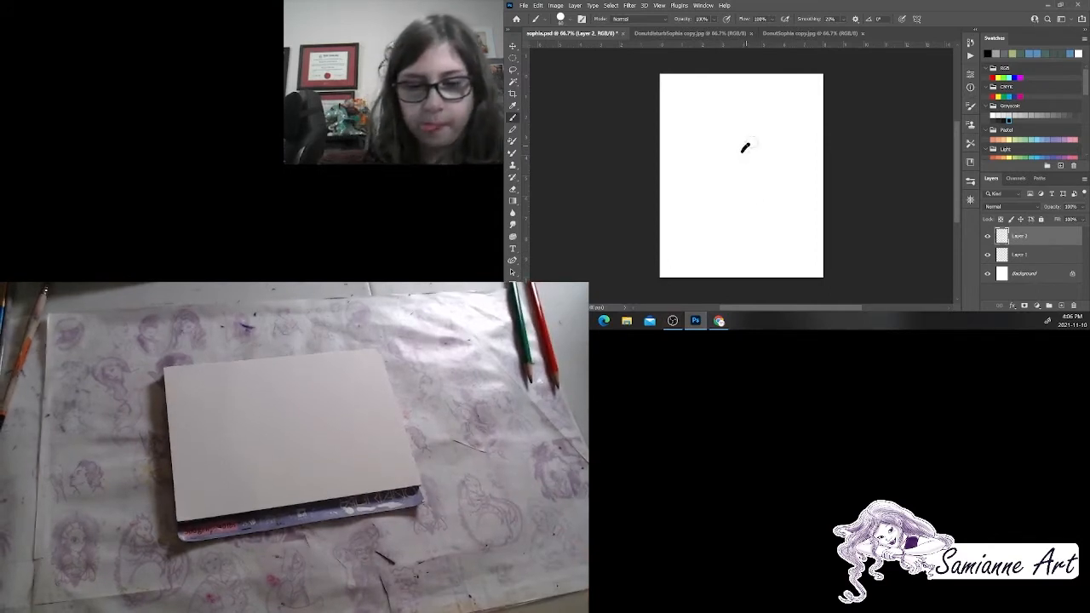
# - Brush a thick black heart outline onto Layer 2
pyautogui.moveTo(732, 179); pyautogui.dragTo(770, 140)
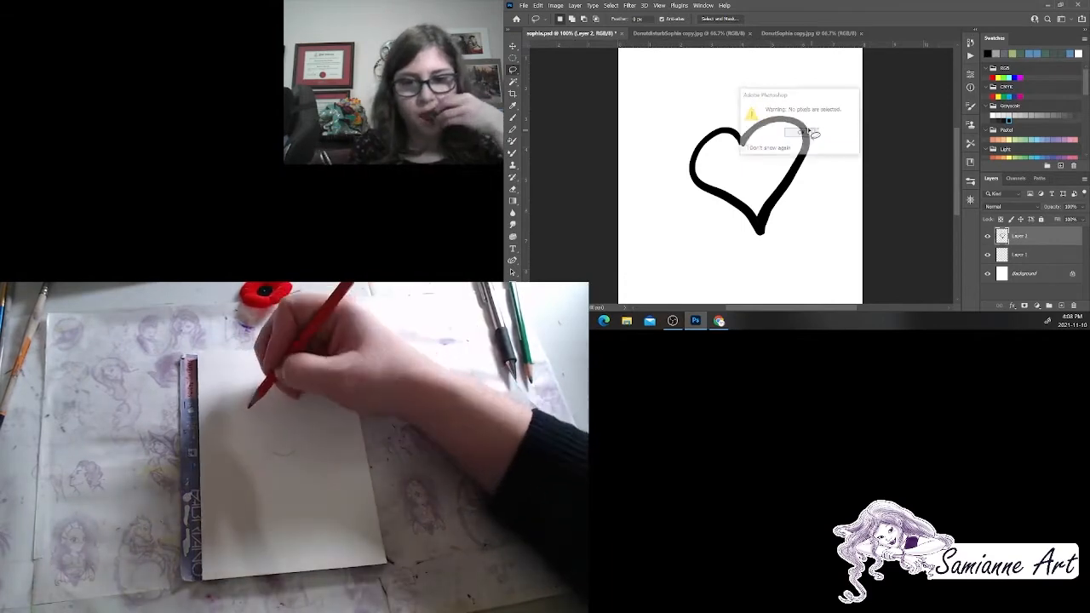
# - Dismiss the no-pixels warning and scale the heart outline up to fill the canvas
pyautogui.click(803, 132)
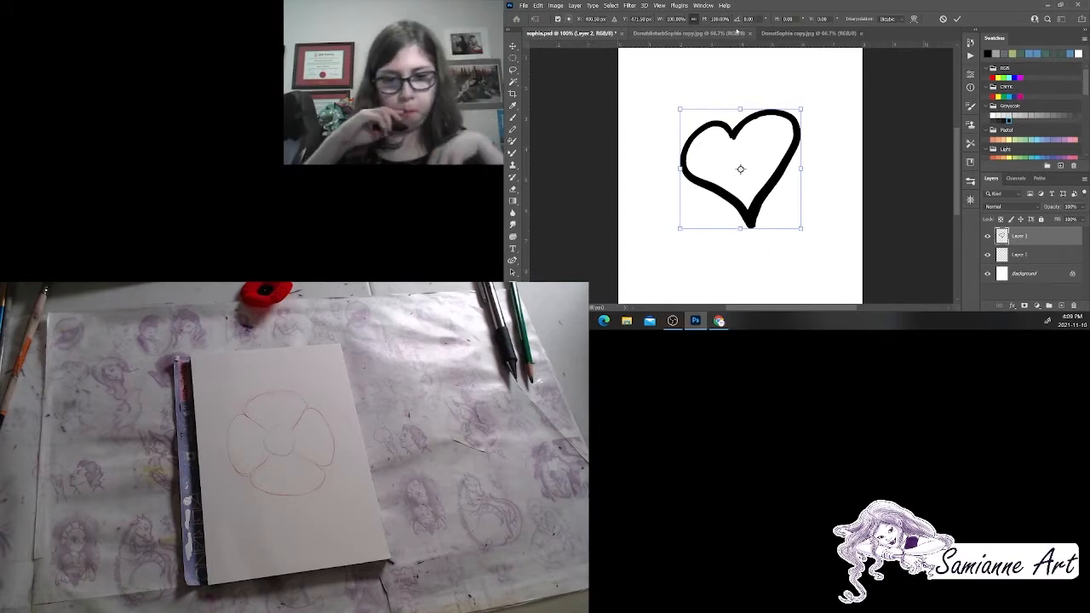
pyautogui.moveTo(800, 228); pyautogui.dragTo(843, 271)
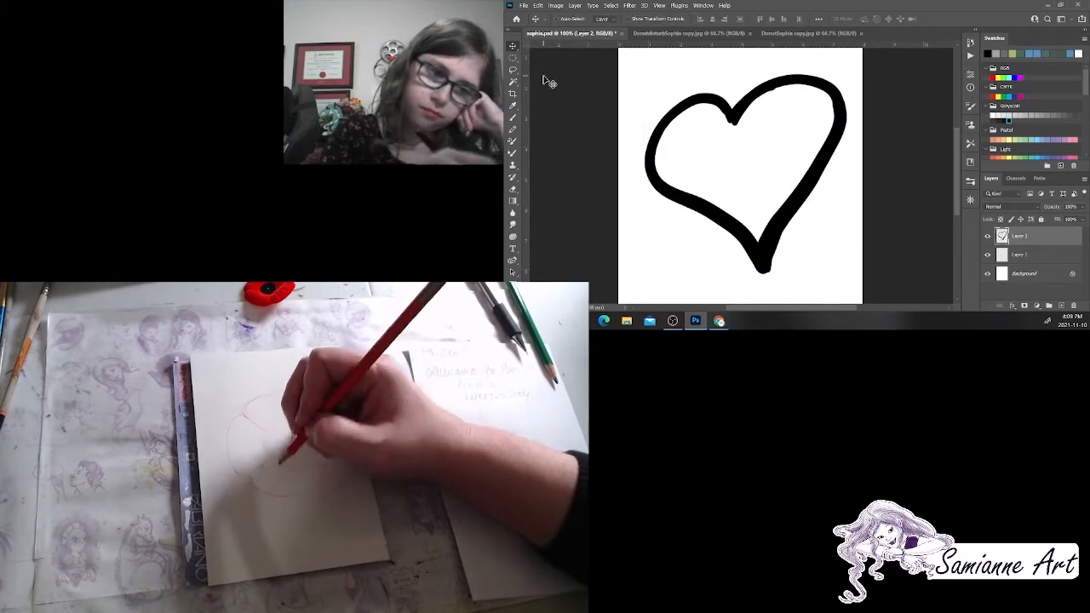
pyautogui.moveTo(512, 117)
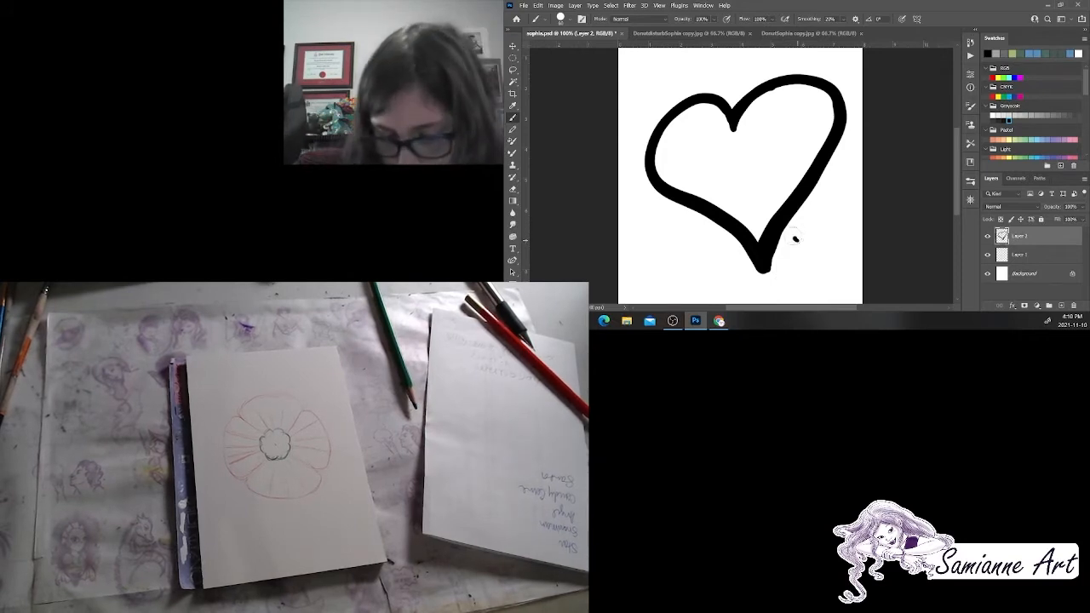
# - Brush black poppy petals beside the heart's lower right
pyautogui.moveTo(796, 238); pyautogui.dragTo(843, 264)
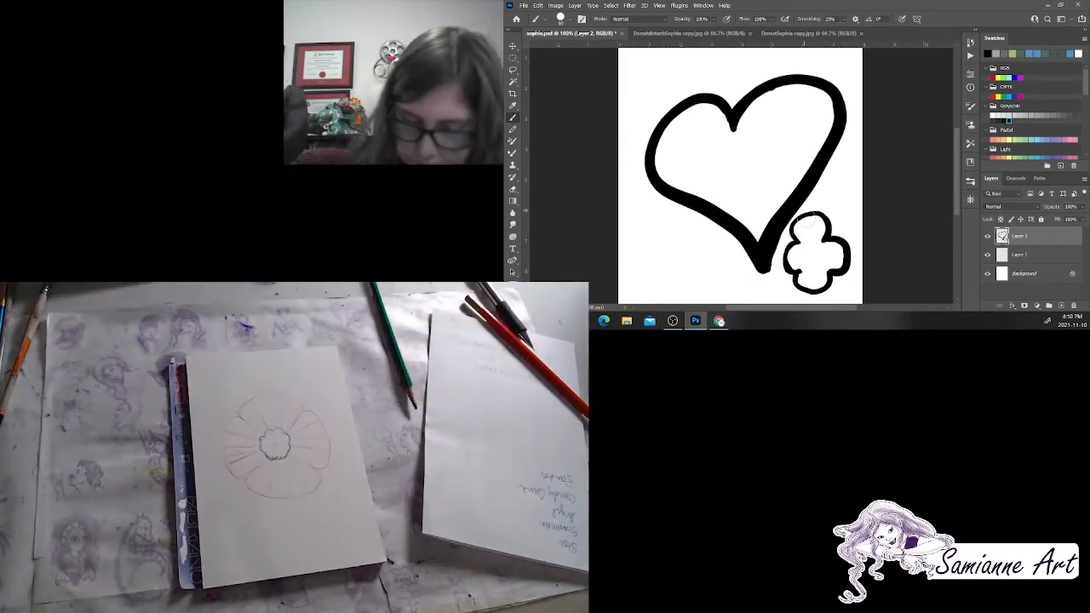
pyautogui.click(813, 253)
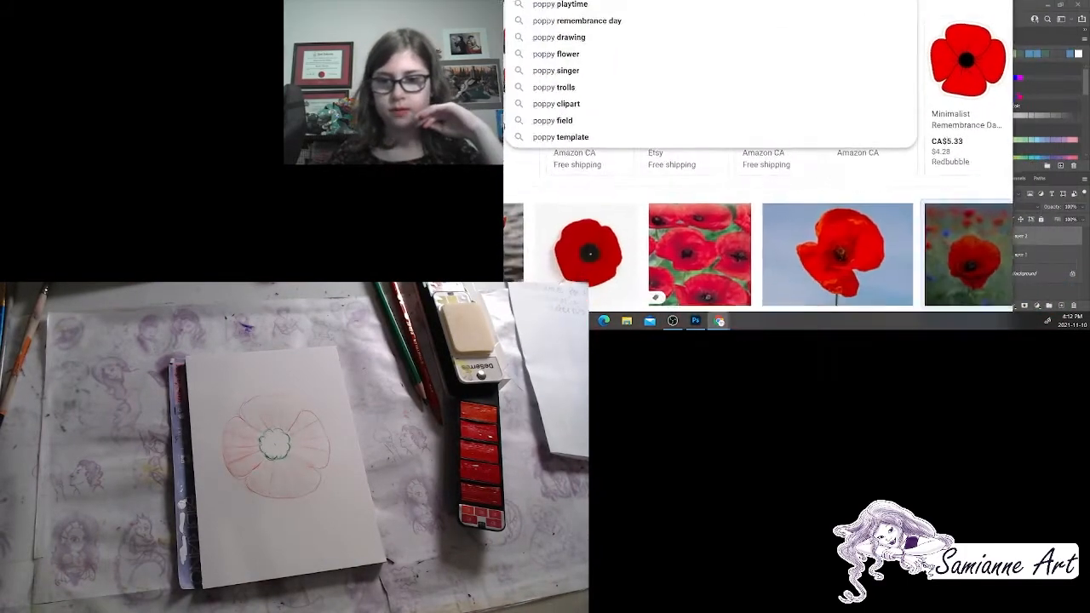
# - Scroll through Google Images results for red poppies as reference
pyautogui.scroll(-3)
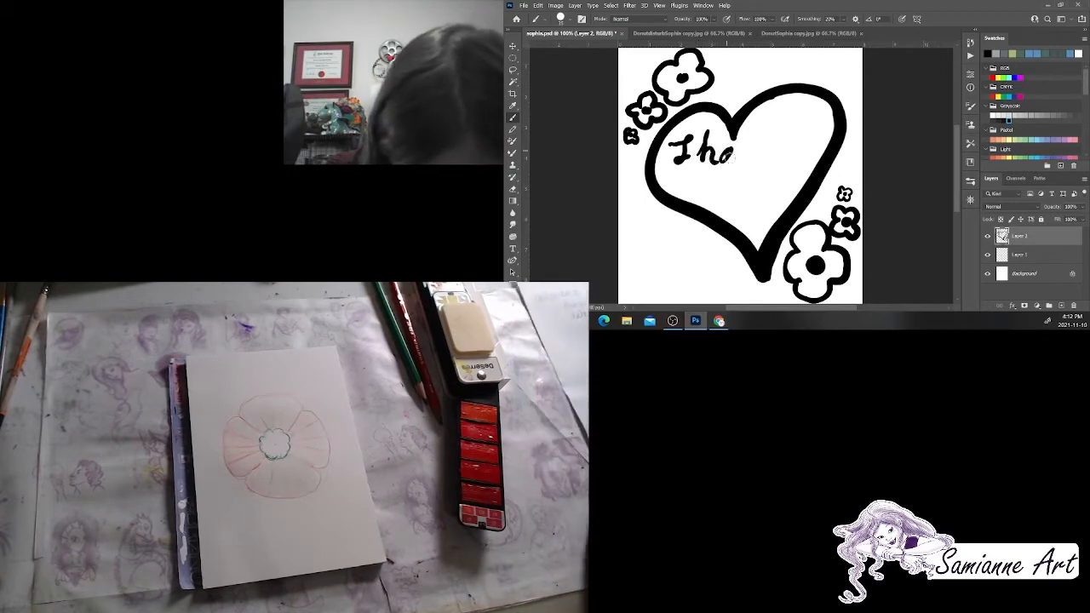
# - Brush the hand-lettered word The inside the heart on Layer 2
pyautogui.write('nk')
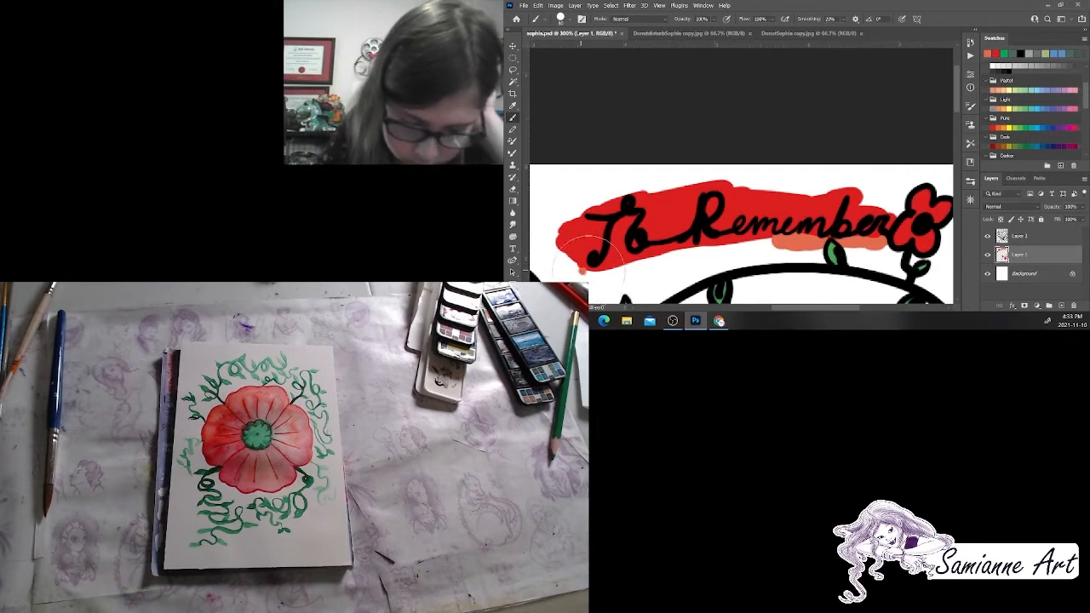
# - Brush a salmon border around the red banner behind To Remember
pyautogui.moveTo(588, 247); pyautogui.dragTo(774, 239)
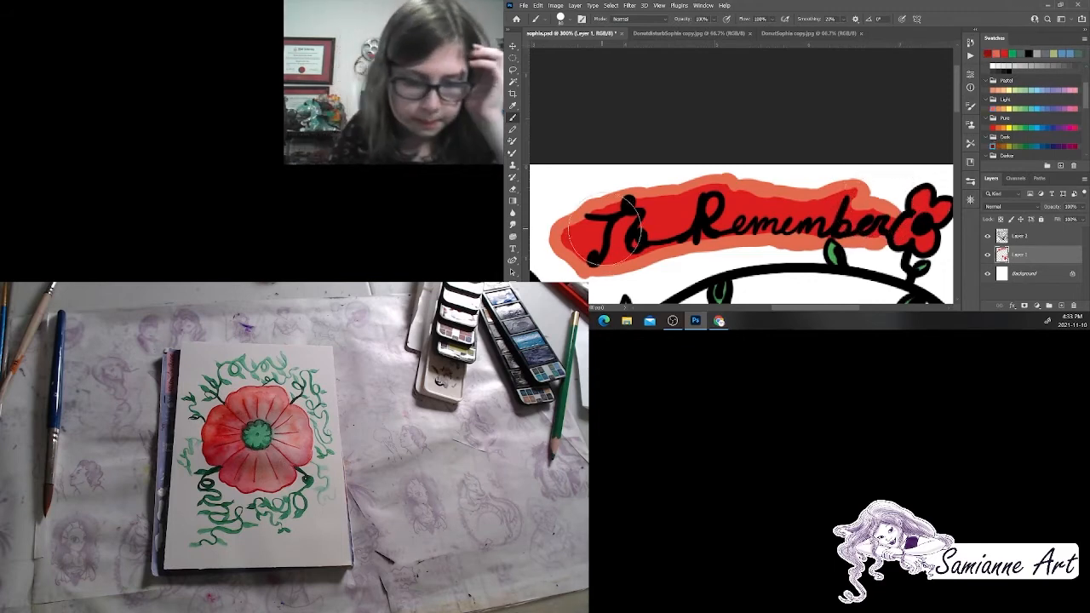
pyautogui.click(600, 238)
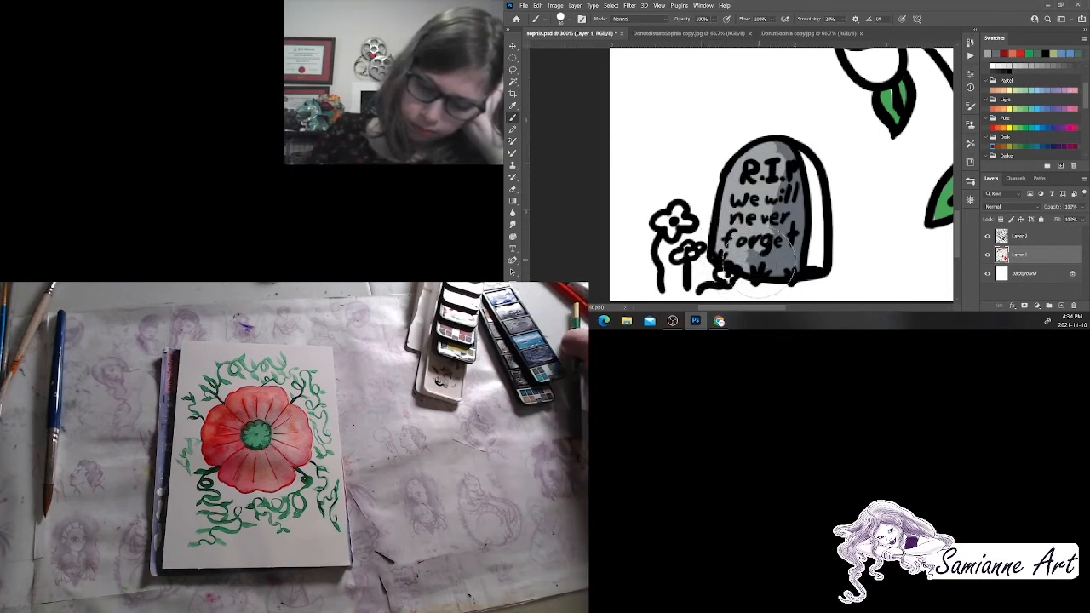
# - Brush grey shading over the tombstone face behind its R.I.P text
pyautogui.click(766, 256)
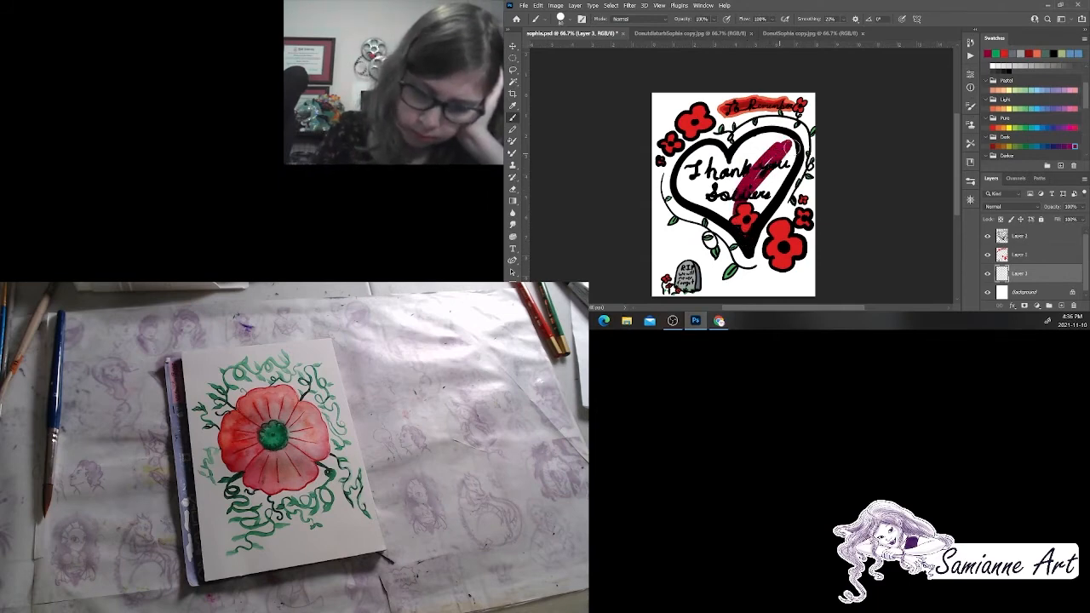
pyautogui.moveTo(766, 162); pyautogui.dragTo(779, 196)
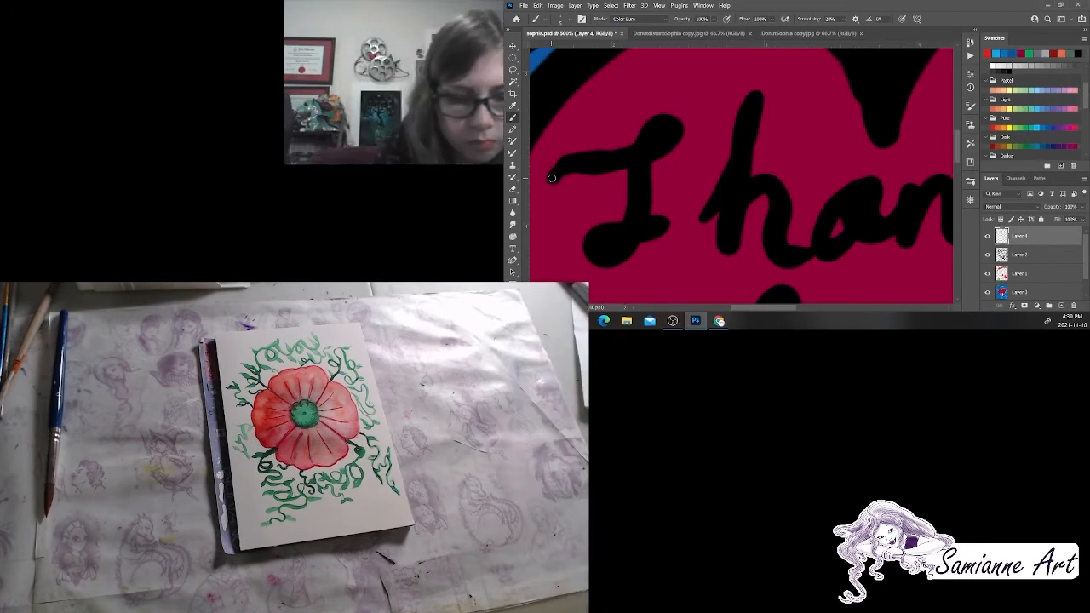
# - Paint thin red Color Burn highlight strokes on Layer 4 through 'Thank' and 'you'
pyautogui.moveTo(552, 178); pyautogui.dragTo(645, 126)
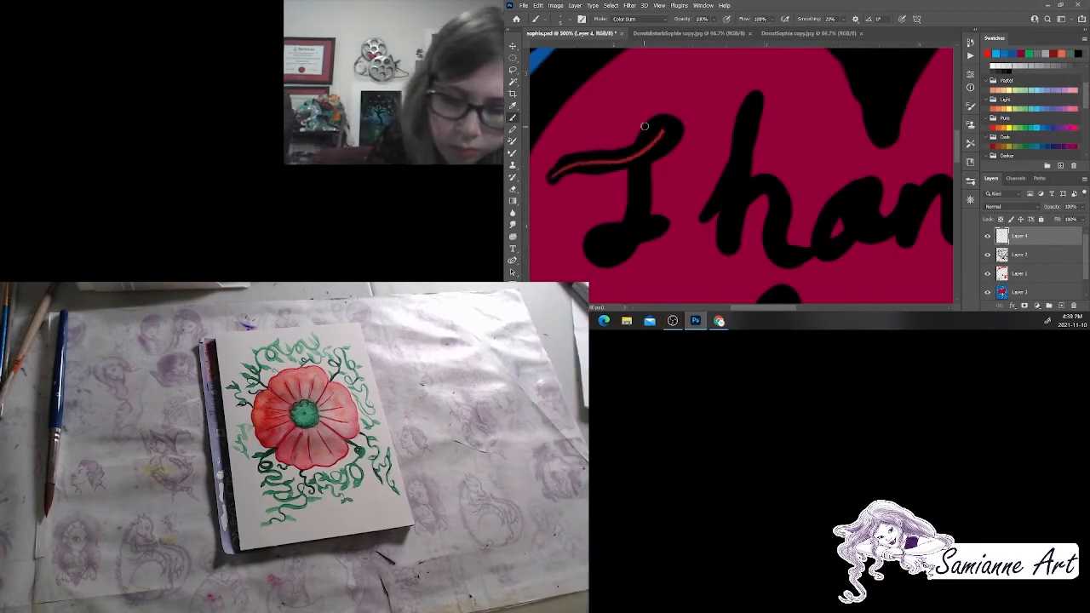
pyautogui.moveTo(644, 126); pyautogui.dragTo(656, 224)
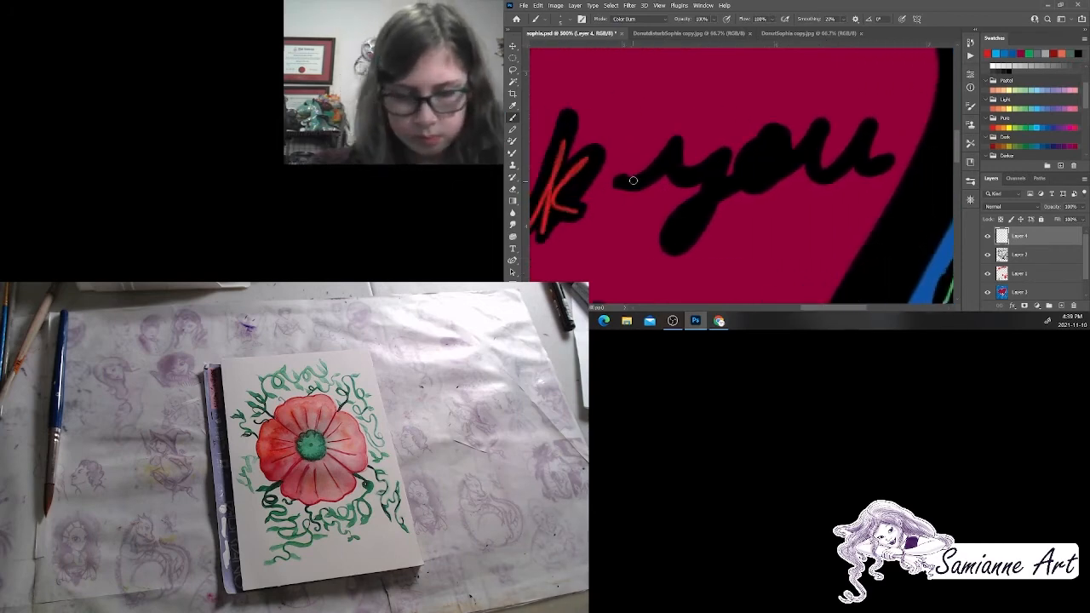
pyautogui.moveTo(634, 179); pyautogui.dragTo(675, 244)
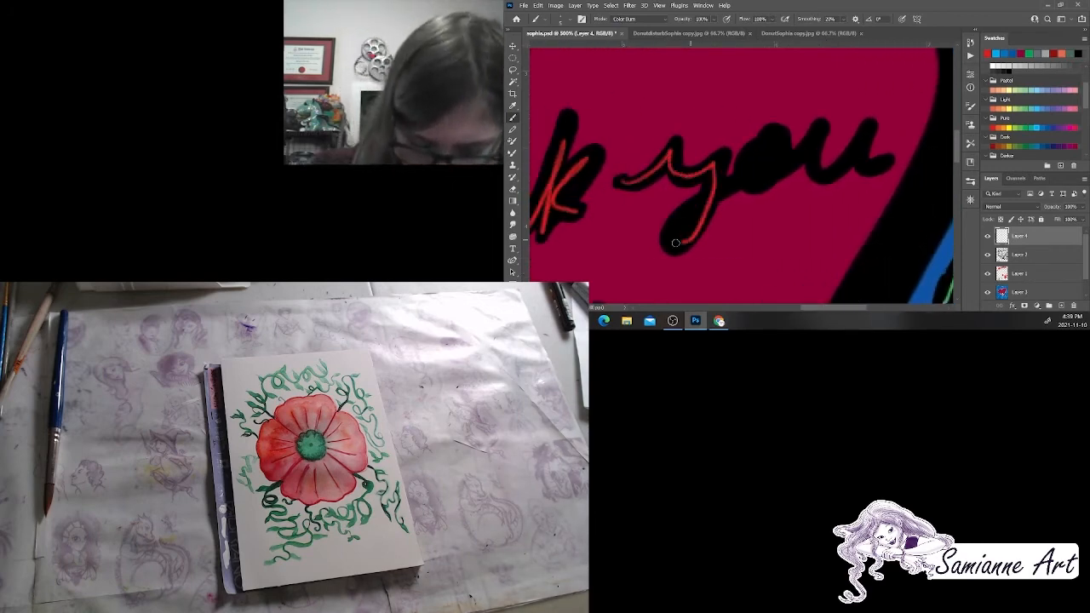
pyautogui.moveTo(675, 242); pyautogui.dragTo(813, 130)
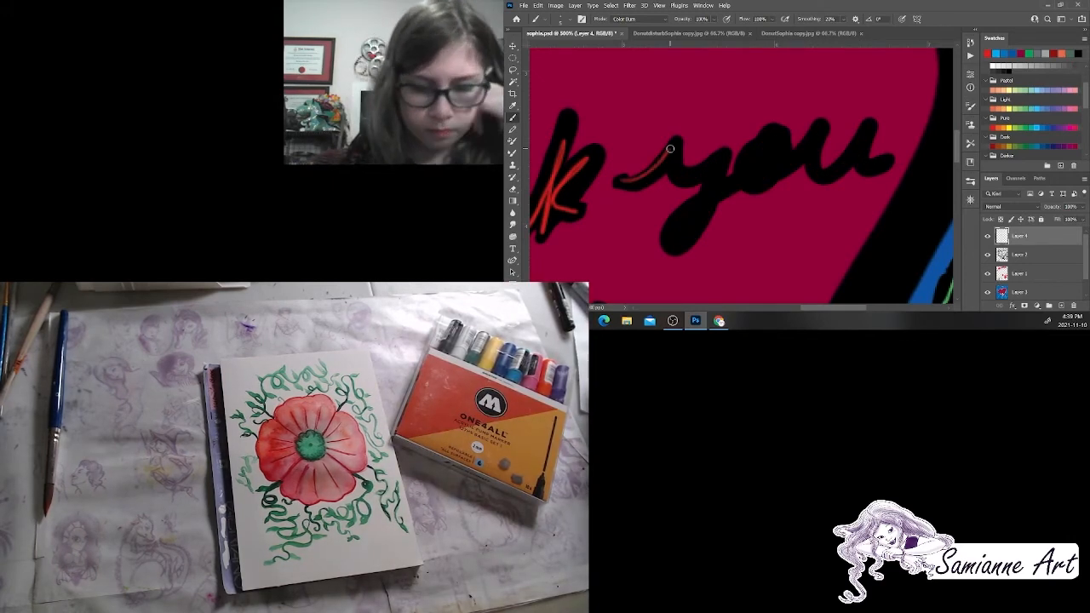
pyautogui.moveTo(670, 149); pyautogui.dragTo(775, 138)
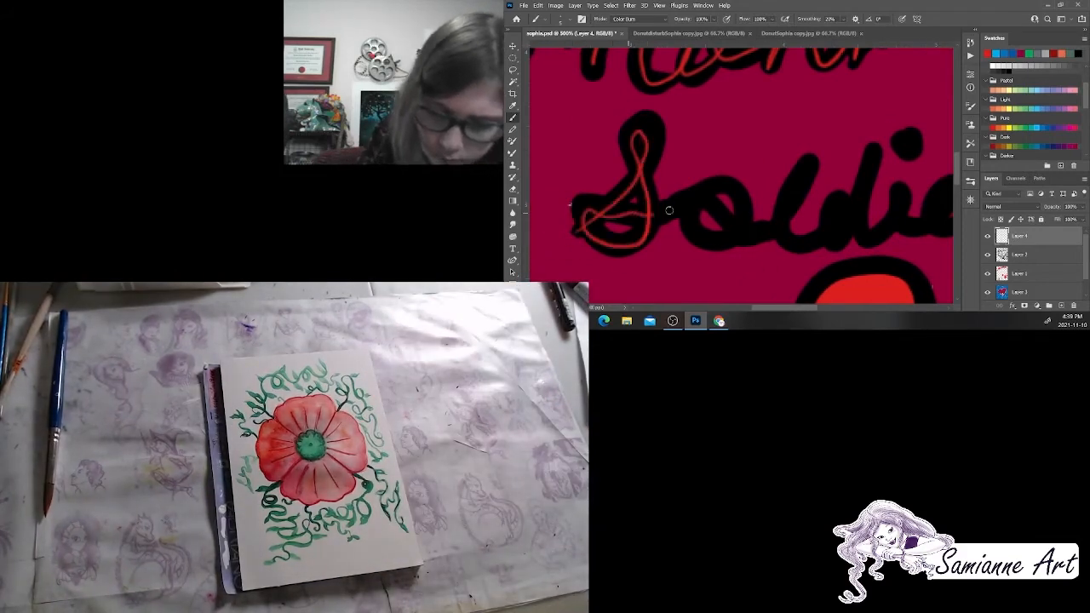
# - Paint red Color Burn highlight strokes through each letter of 'Soldiers', S to final s
pyautogui.moveTo(669, 210); pyautogui.dragTo(750, 232)
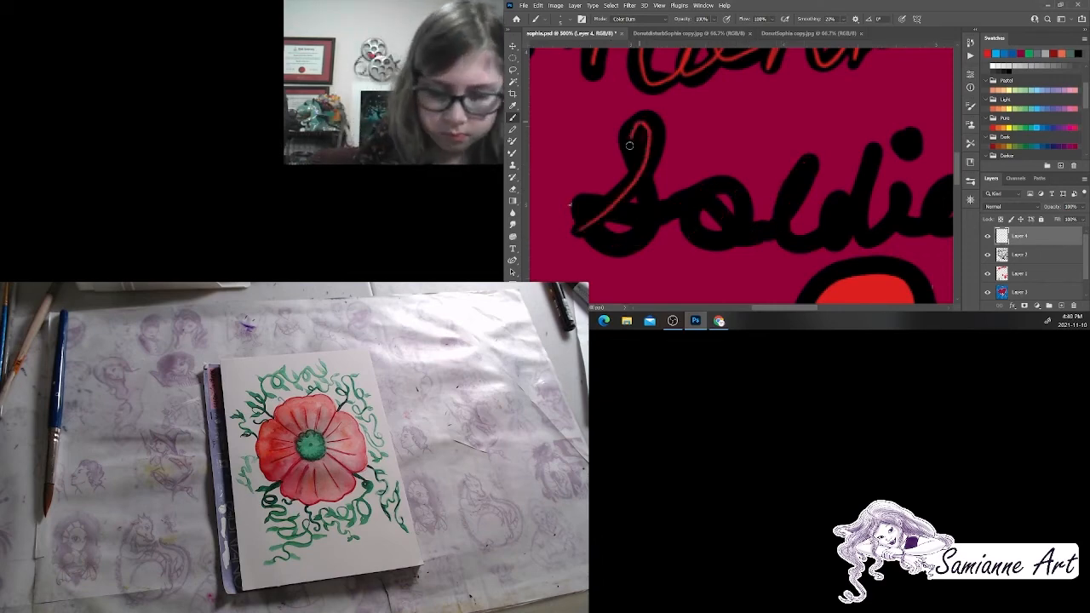
pyautogui.moveTo(629, 146); pyautogui.dragTo(732, 188)
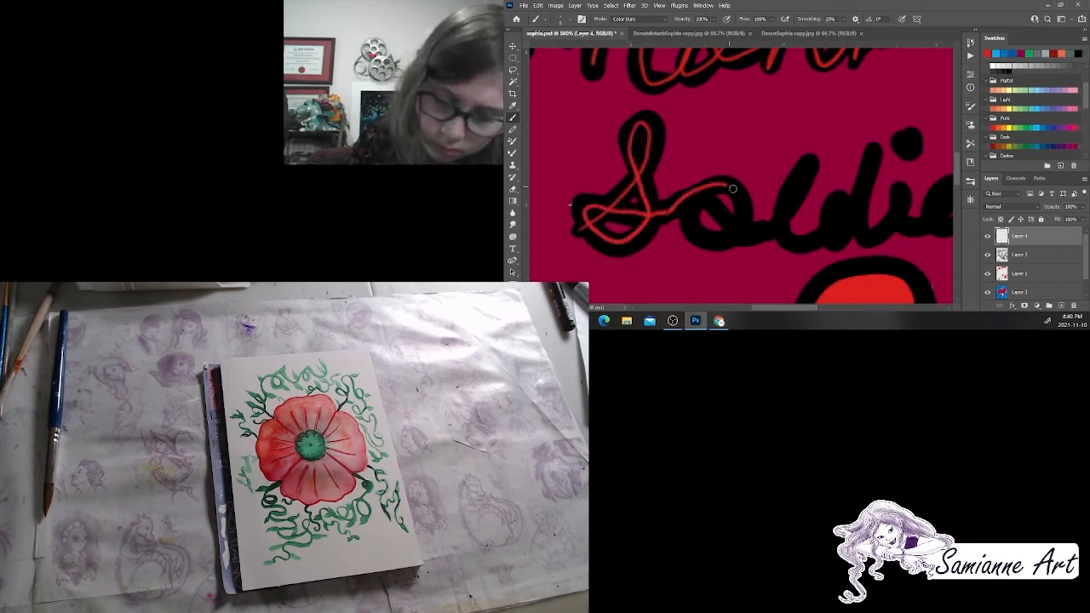
pyautogui.moveTo(732, 189); pyautogui.dragTo(806, 168)
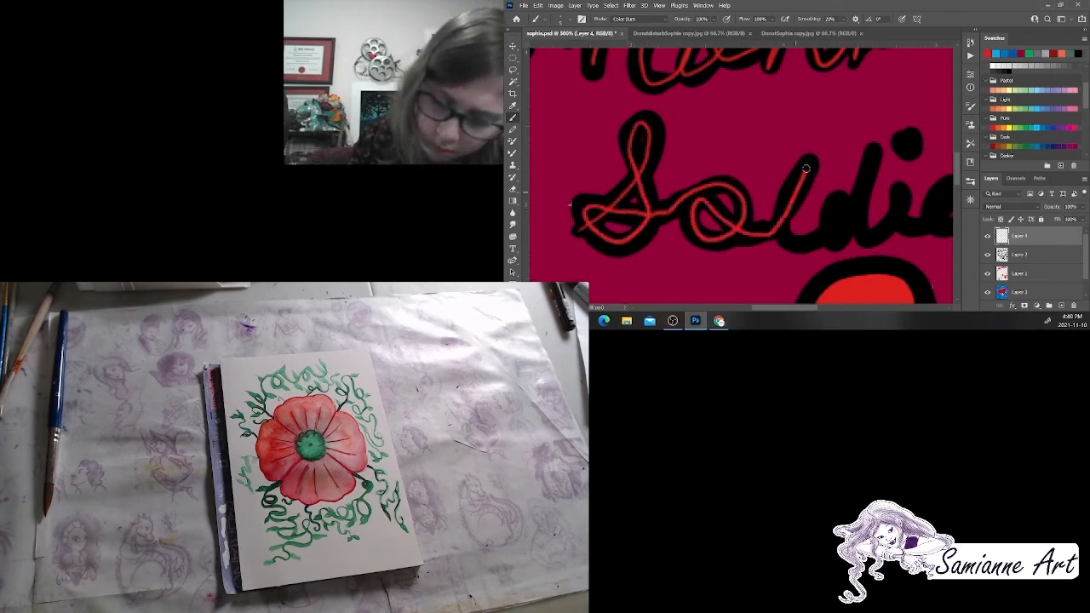
pyautogui.moveTo(805, 168); pyautogui.dragTo(860, 218)
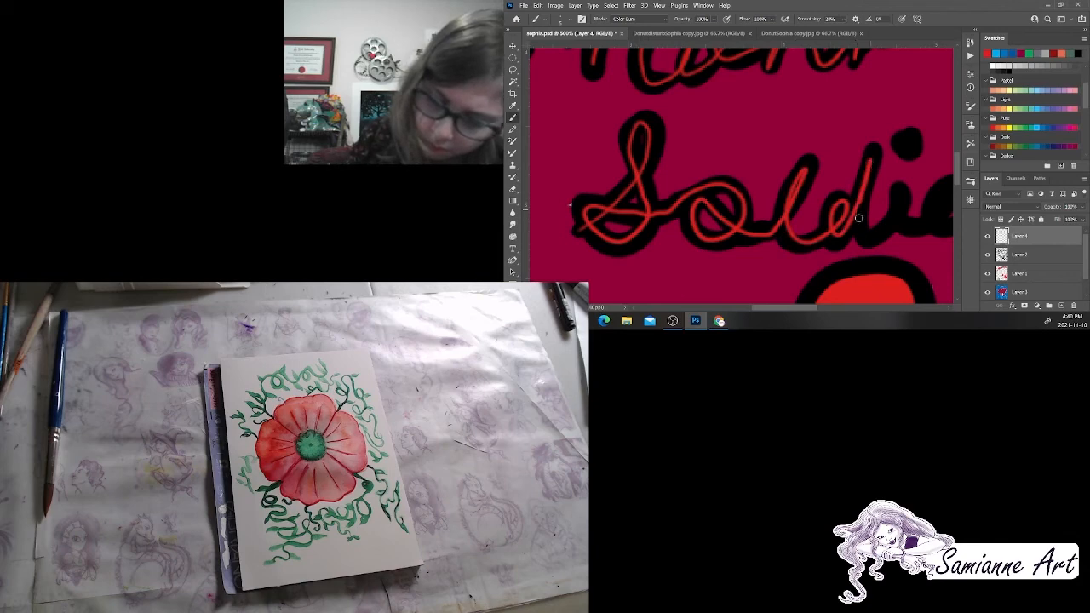
pyautogui.moveTo(860, 217); pyautogui.dragTo(949, 208)
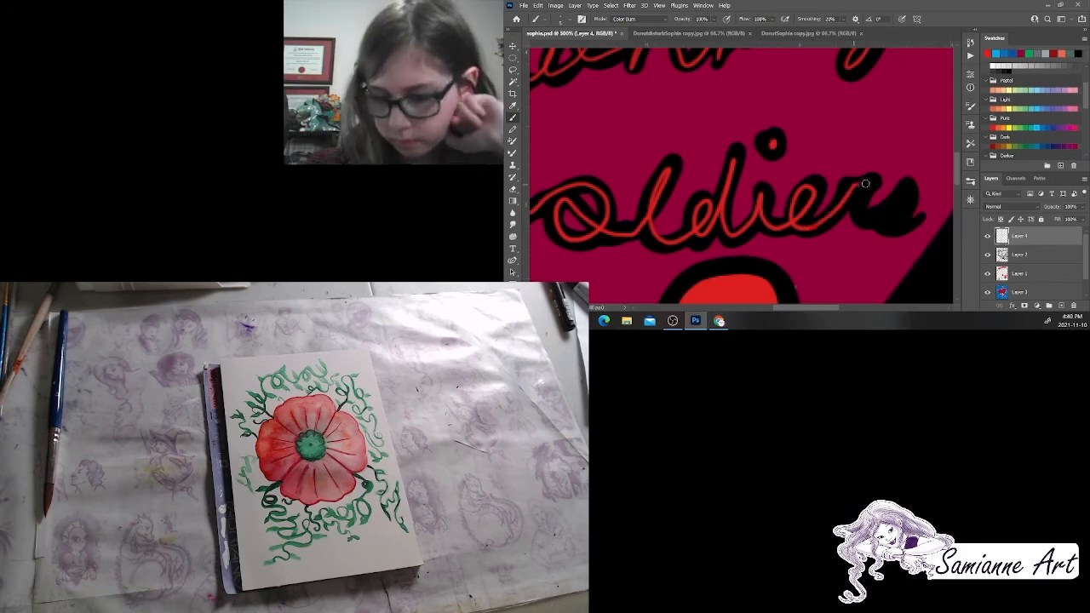
pyautogui.moveTo(864, 183); pyautogui.dragTo(907, 213)
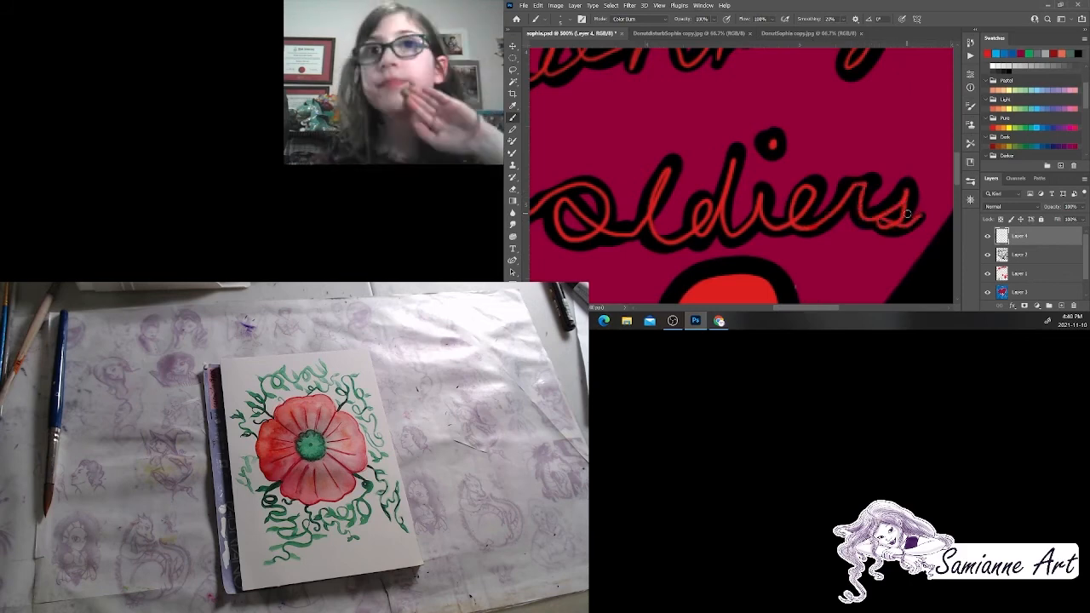